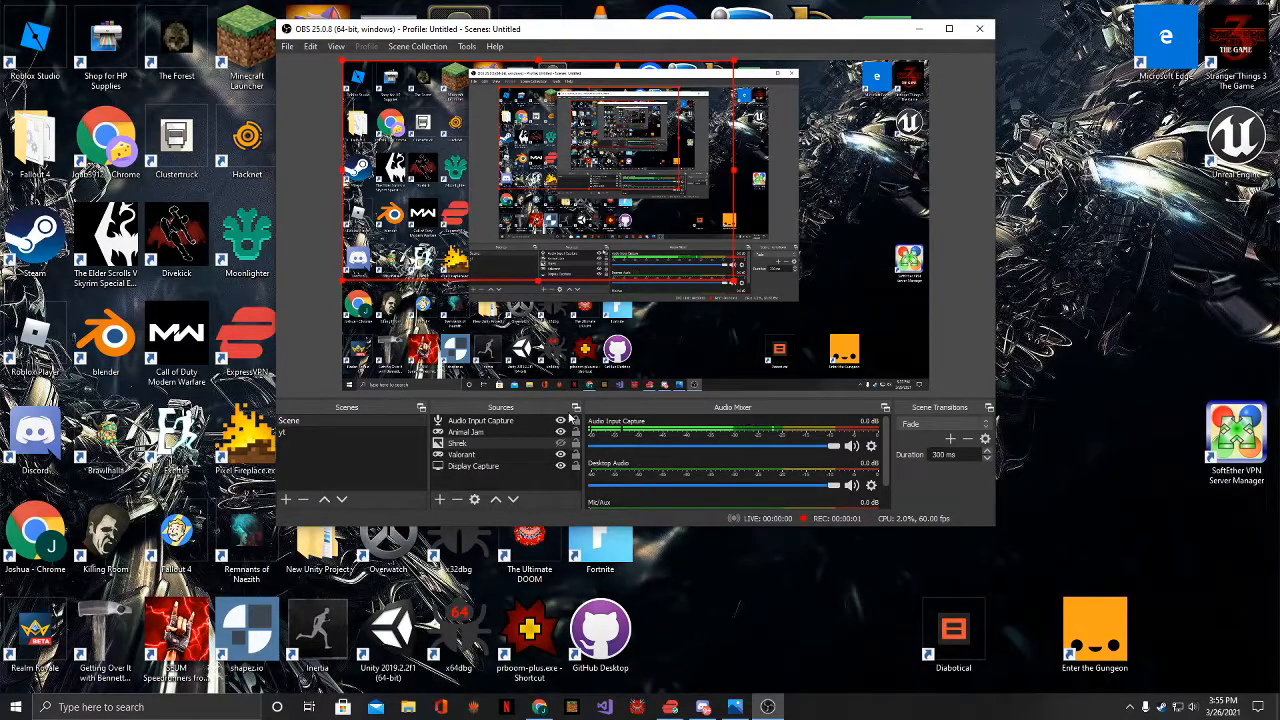
Show the context menu for the Discord desktop shortcut
right_click(35, 440)
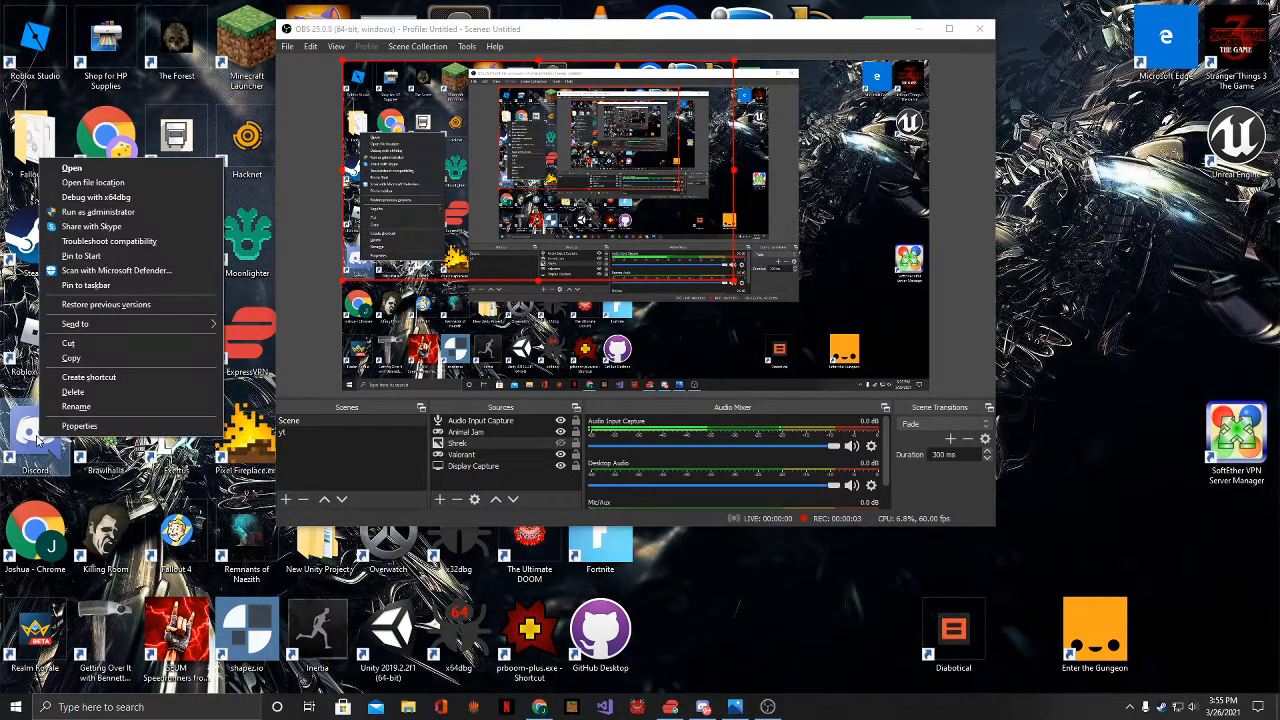
mouse_move(92, 182)
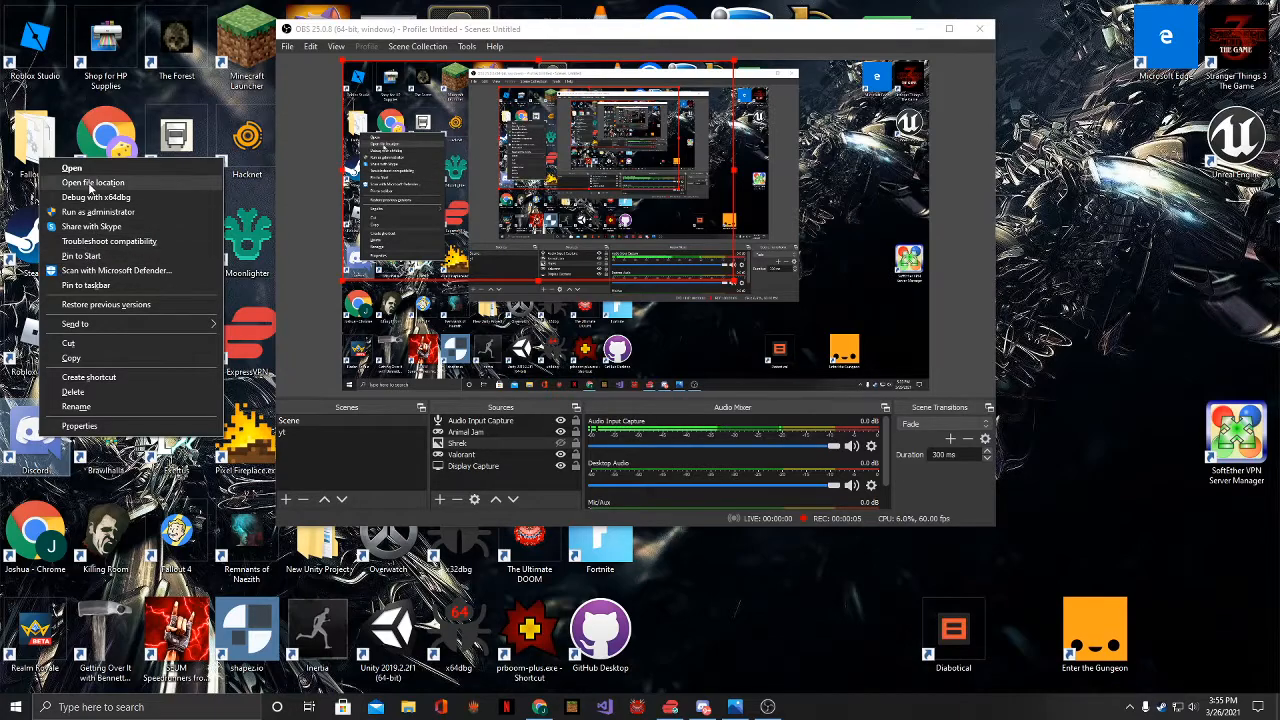
Navigate from the Discord shortcut location to AppData\Roaming\discord\Cache
click(93, 182)
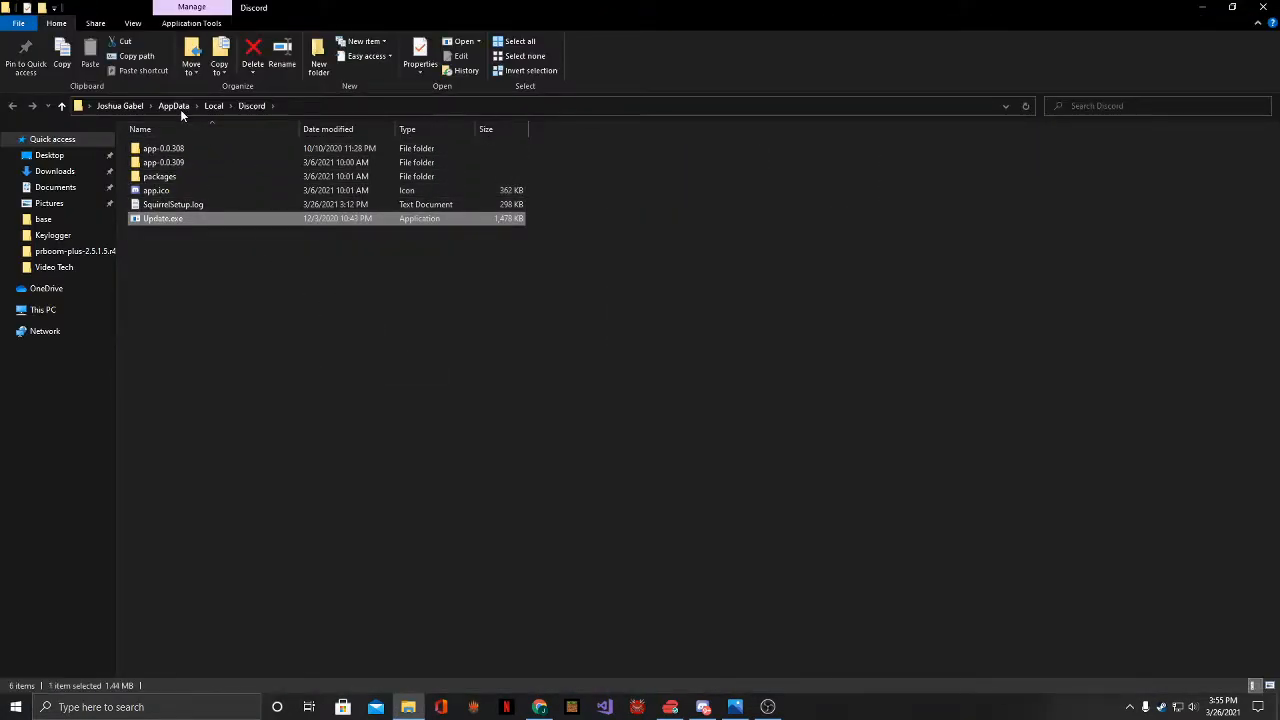
click(176, 105)
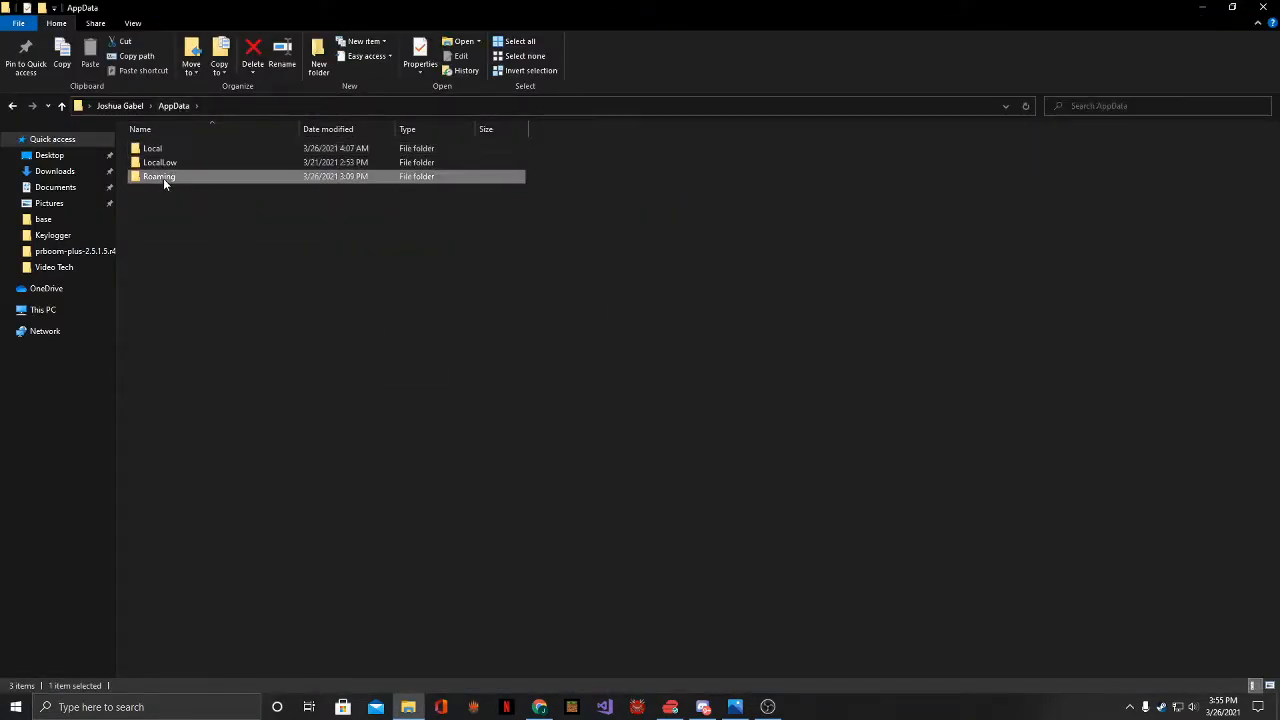
double_click(158, 176)
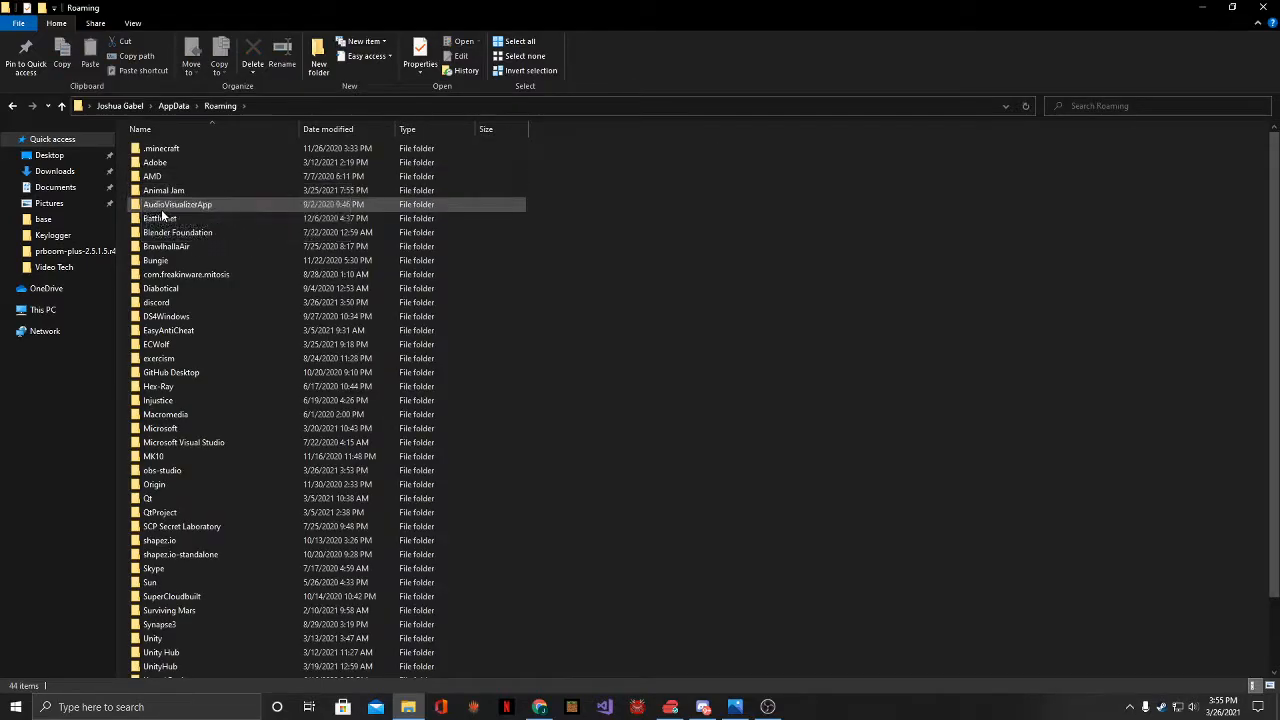
double_click(156, 302)
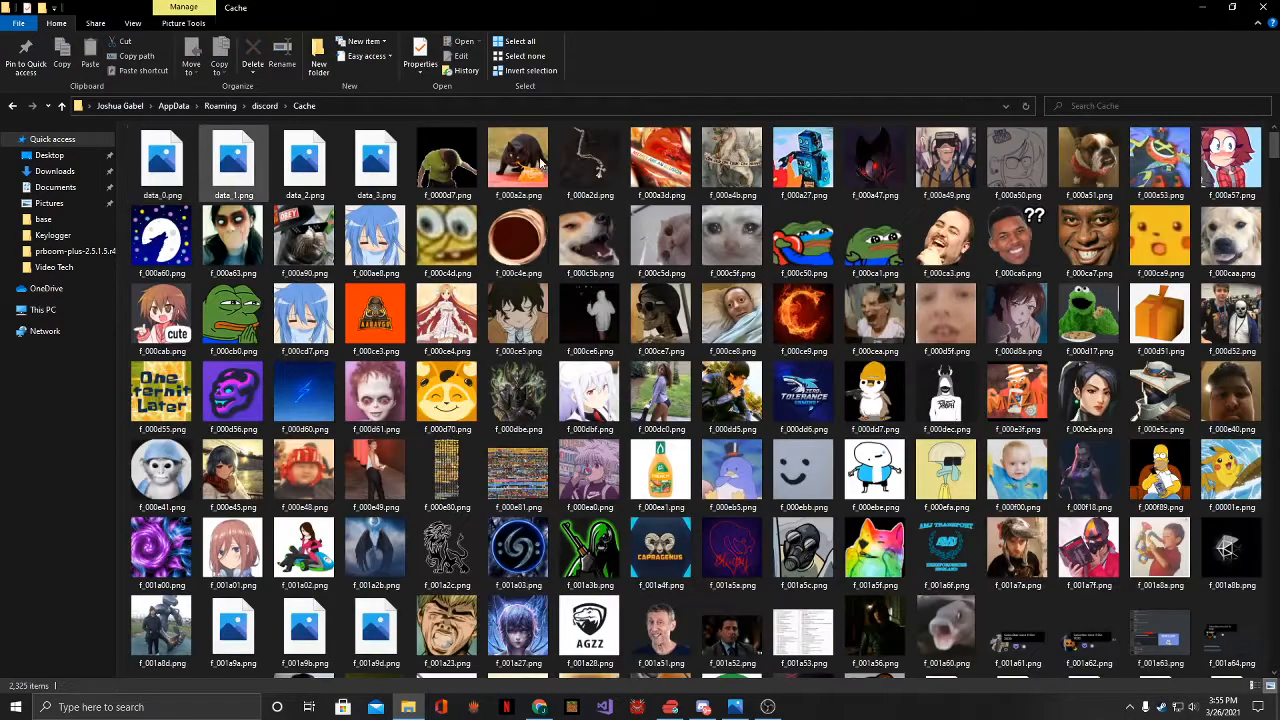
scroll(down, 3)
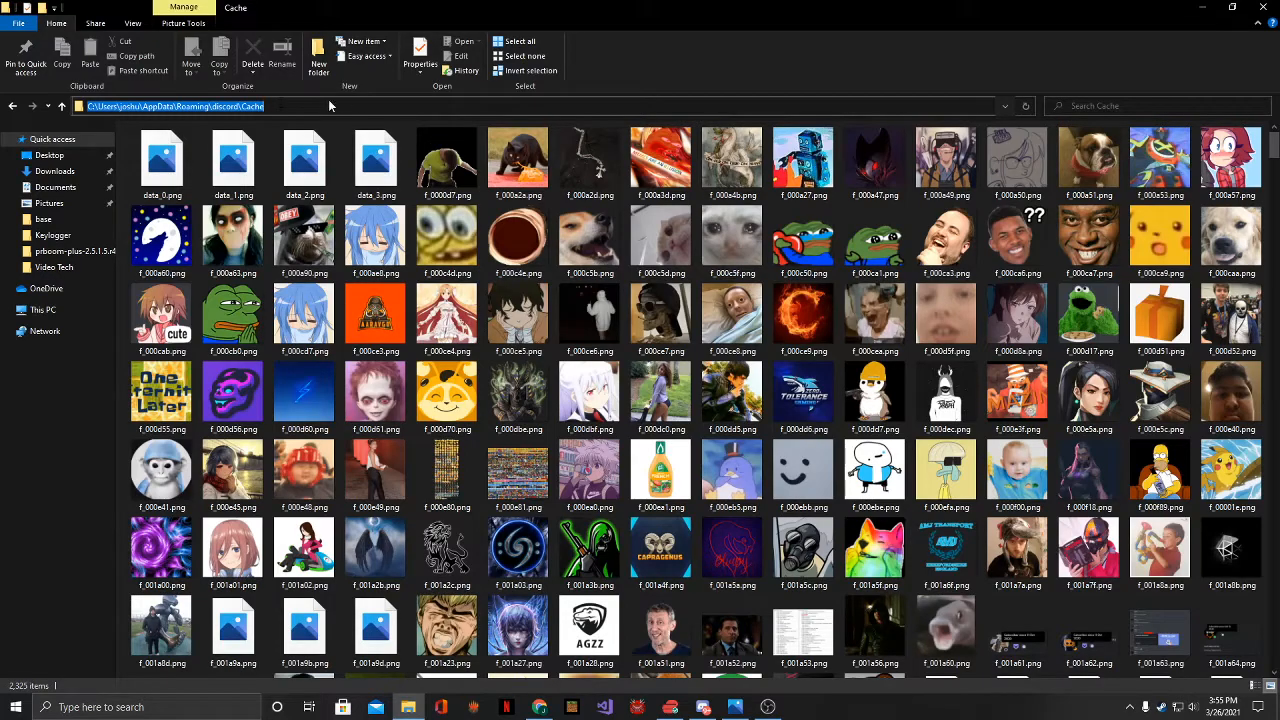
mouse_move(349, 103)
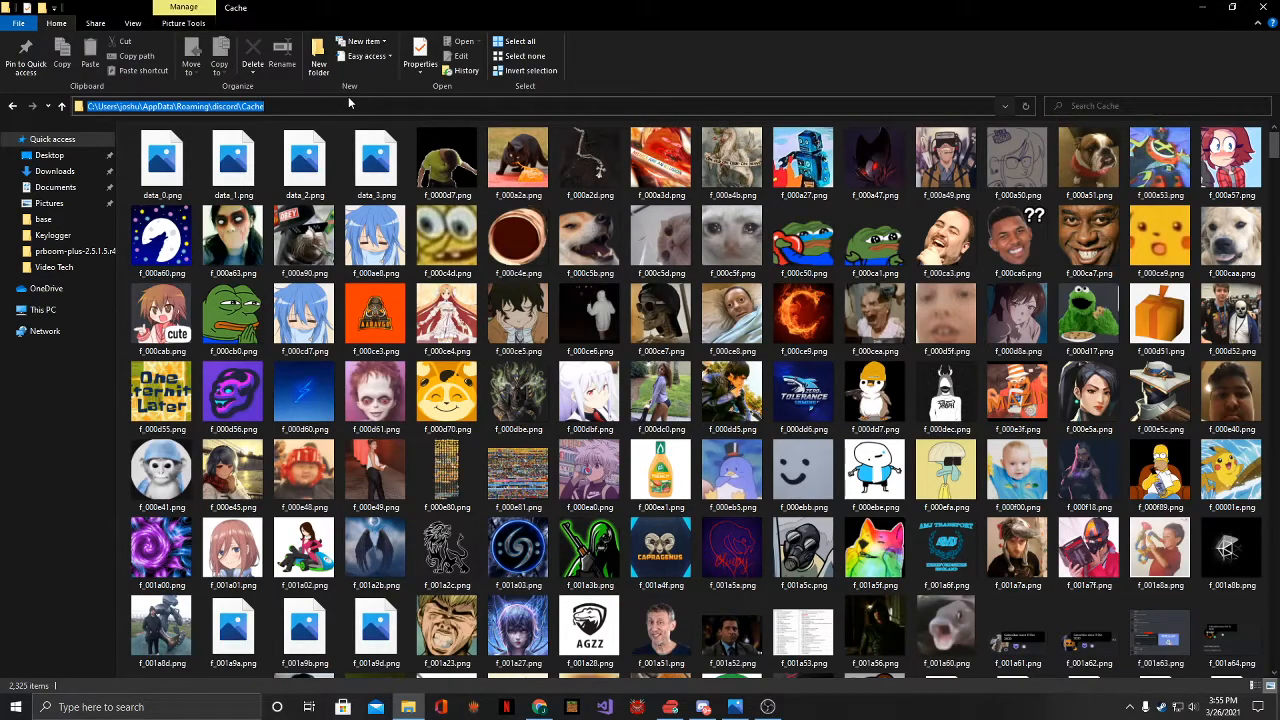
Launch cmd from the Cache folder's address bar
text(cmd)
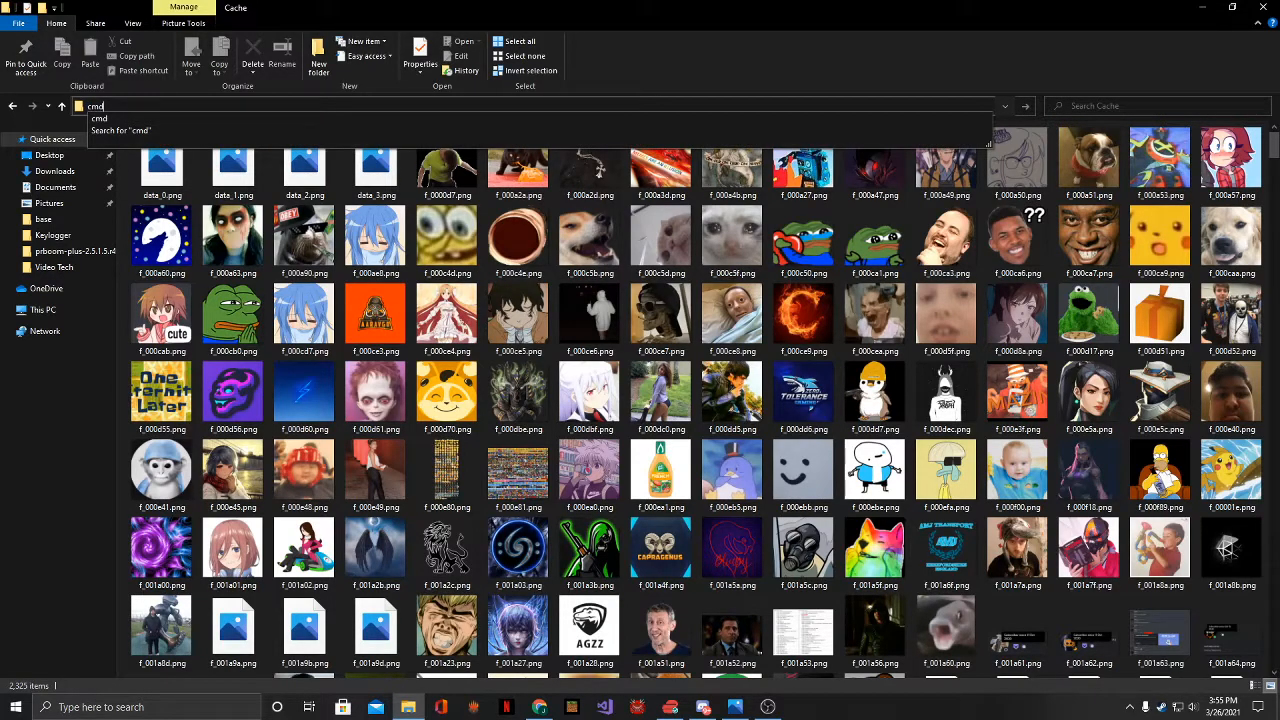
key(Enter)
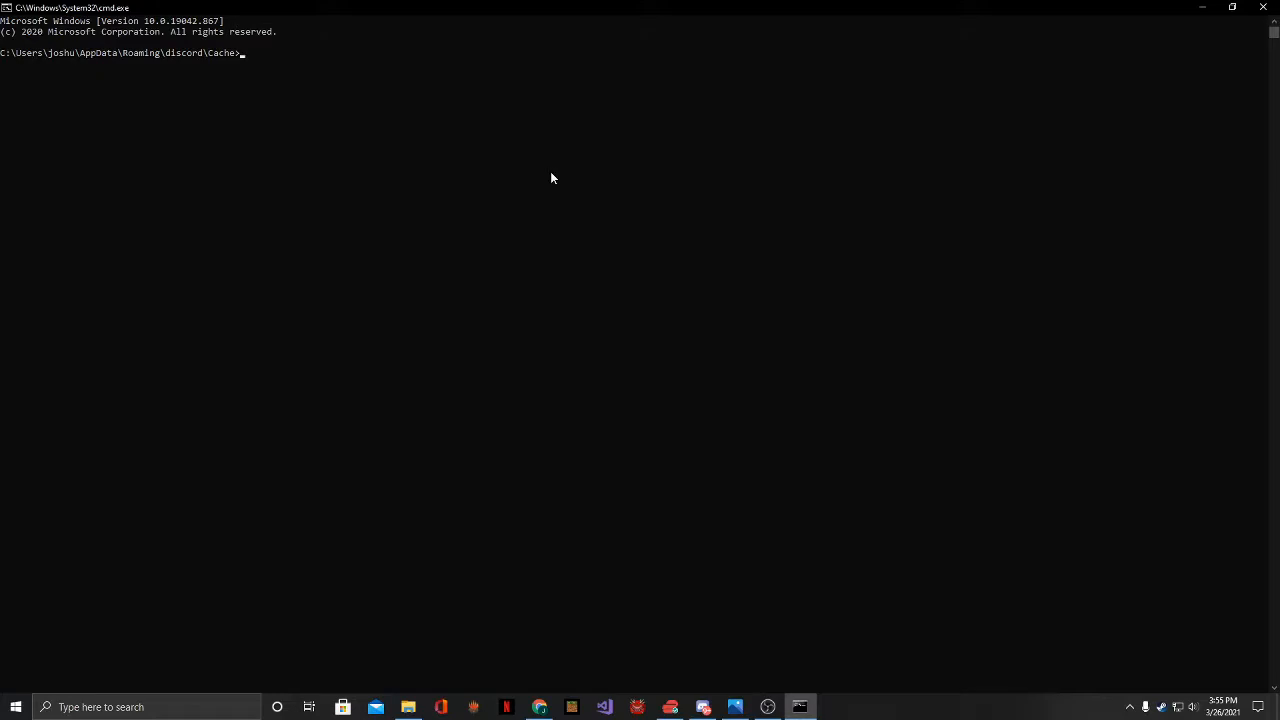
Enter the command 'ren * *.png' at the prompt without running it
text(re)
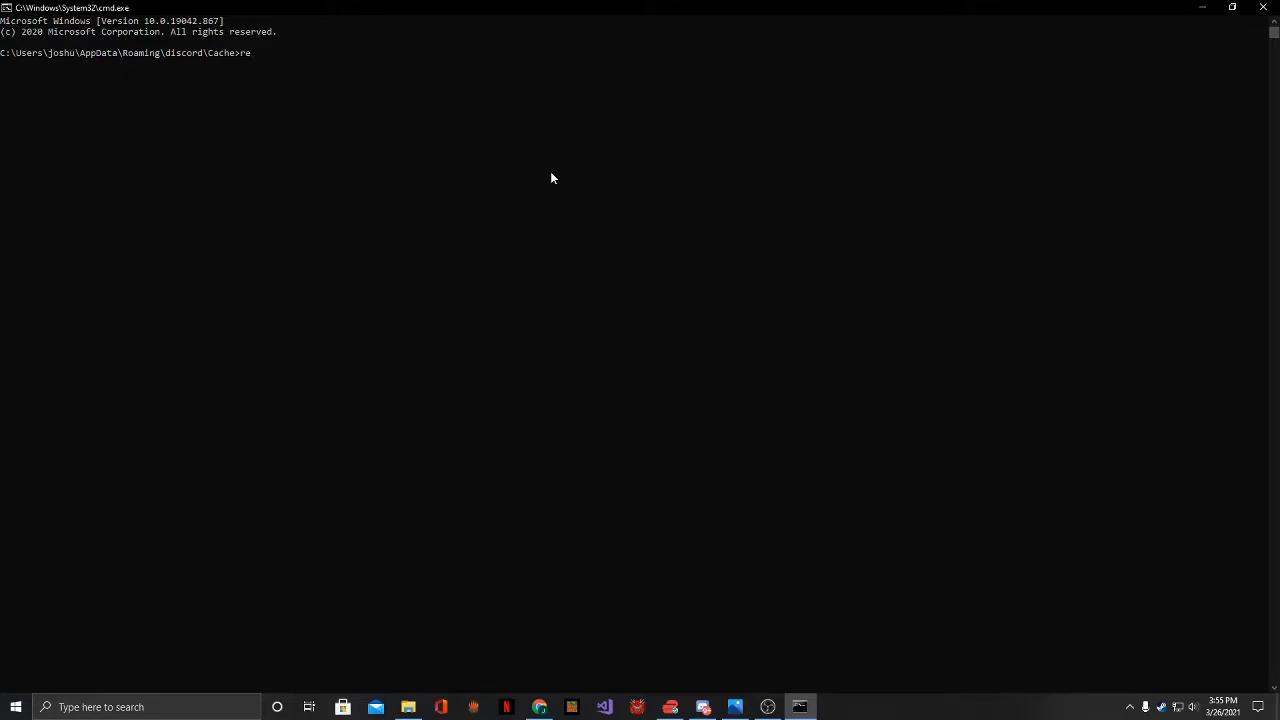
text(n)
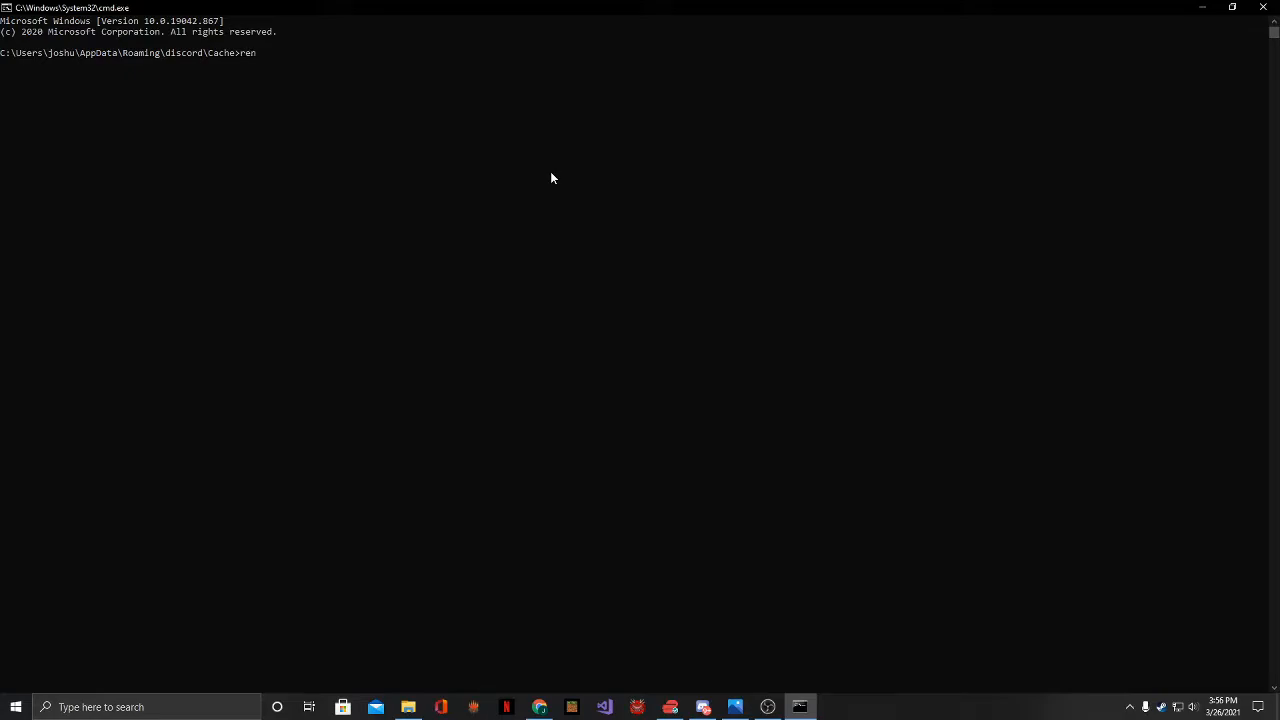
text(*)
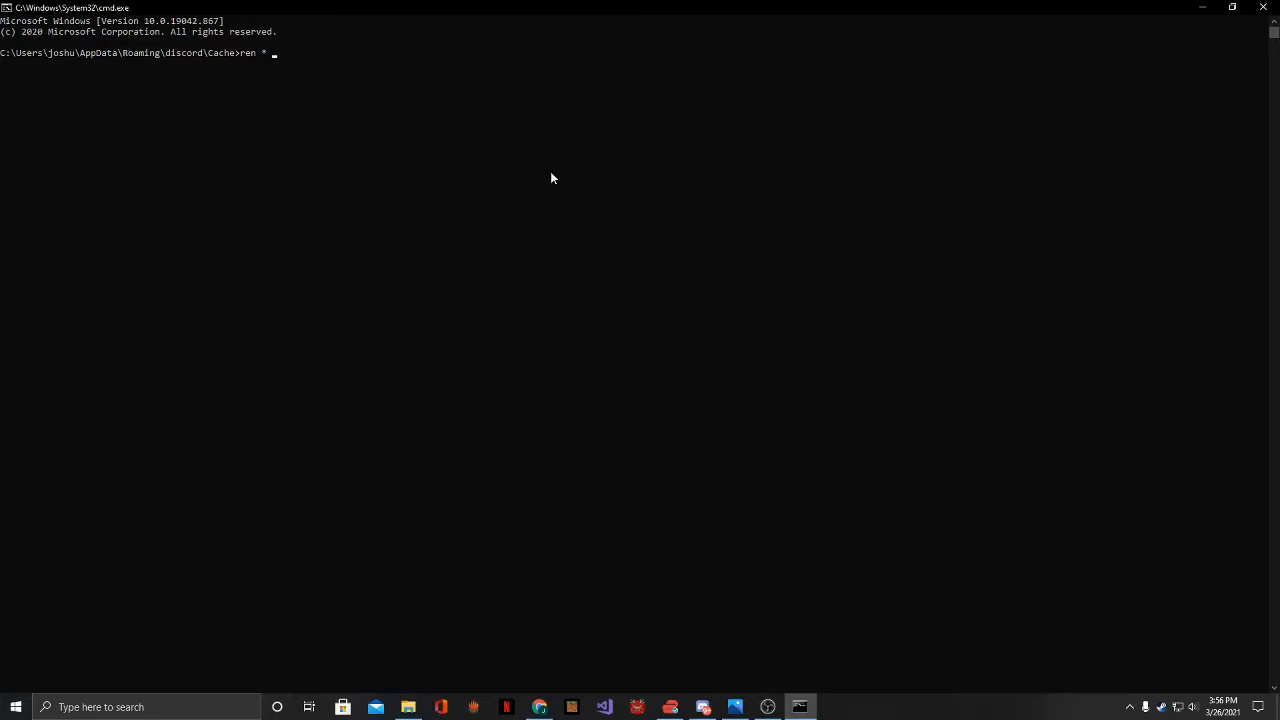
text(*.png)
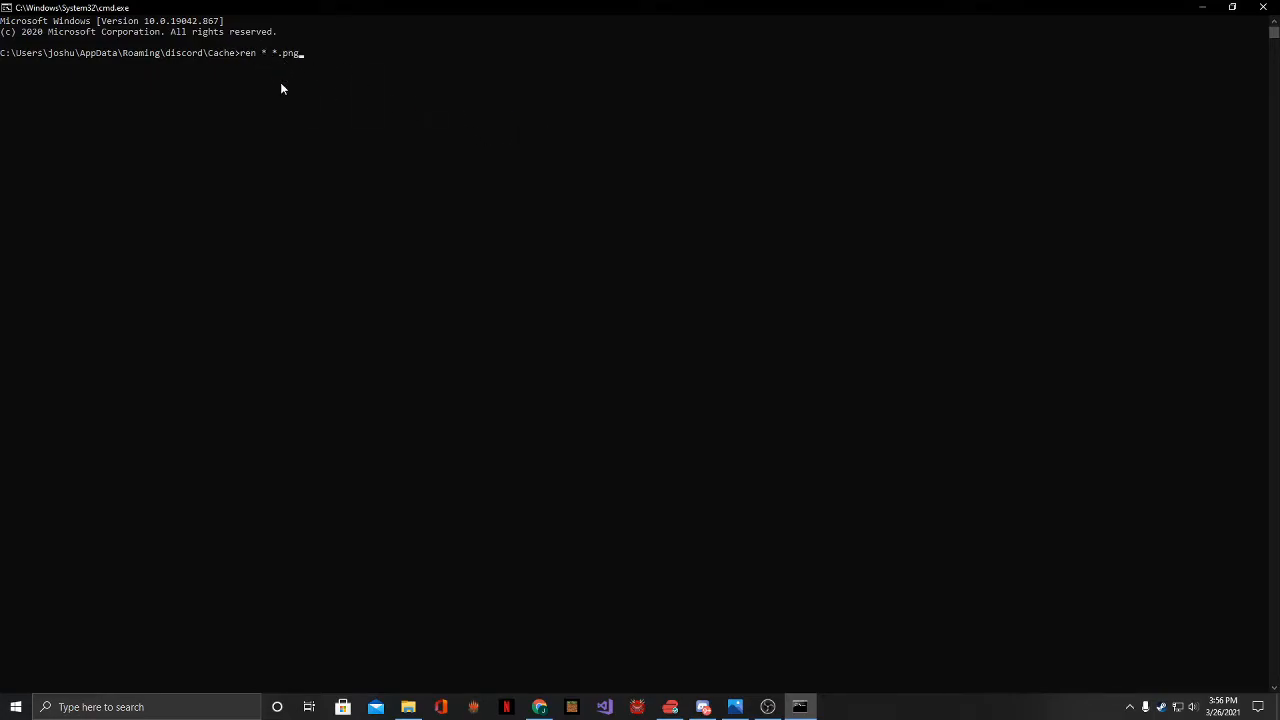
mouse_move(287, 58)
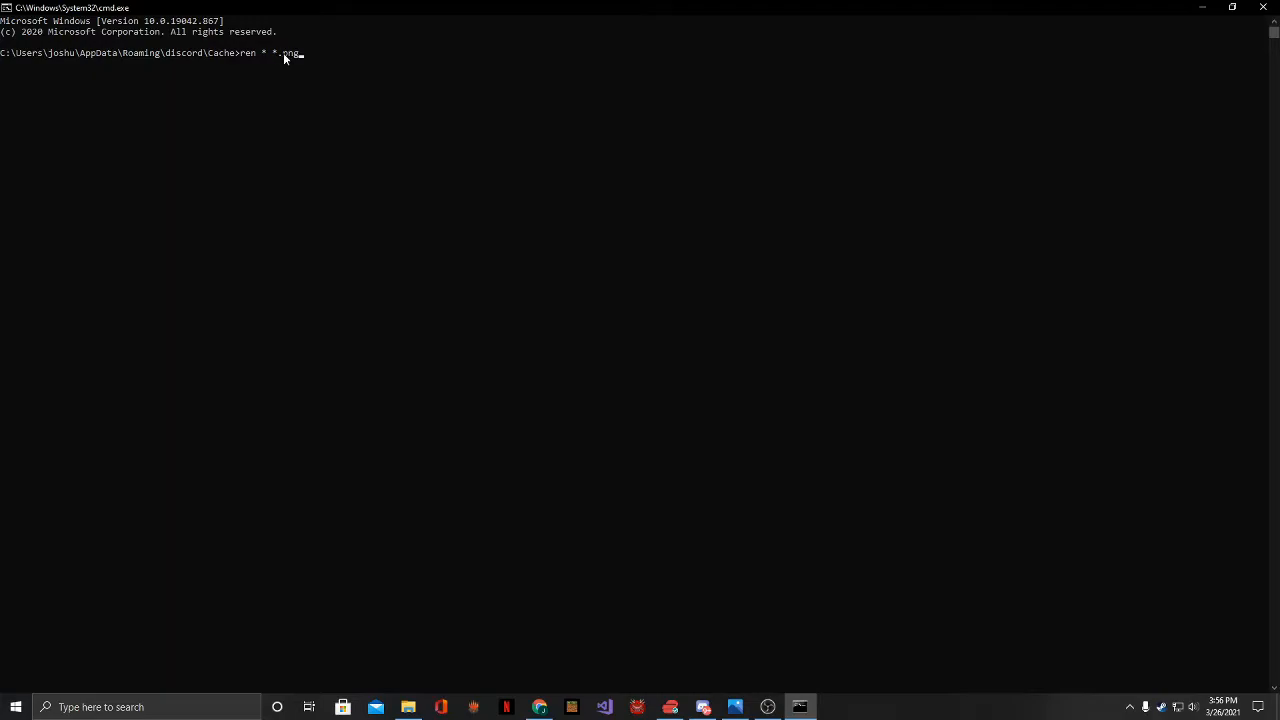
mouse_move(361, 103)
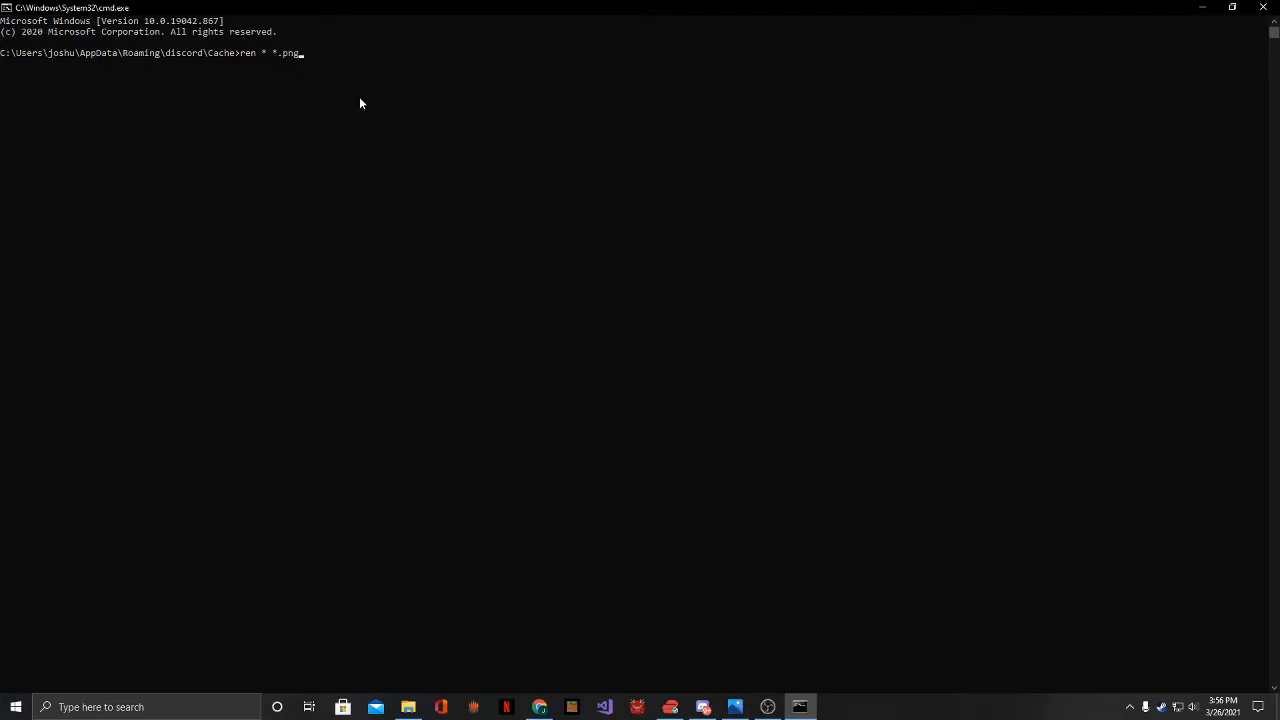
mouse_move(350, 40)
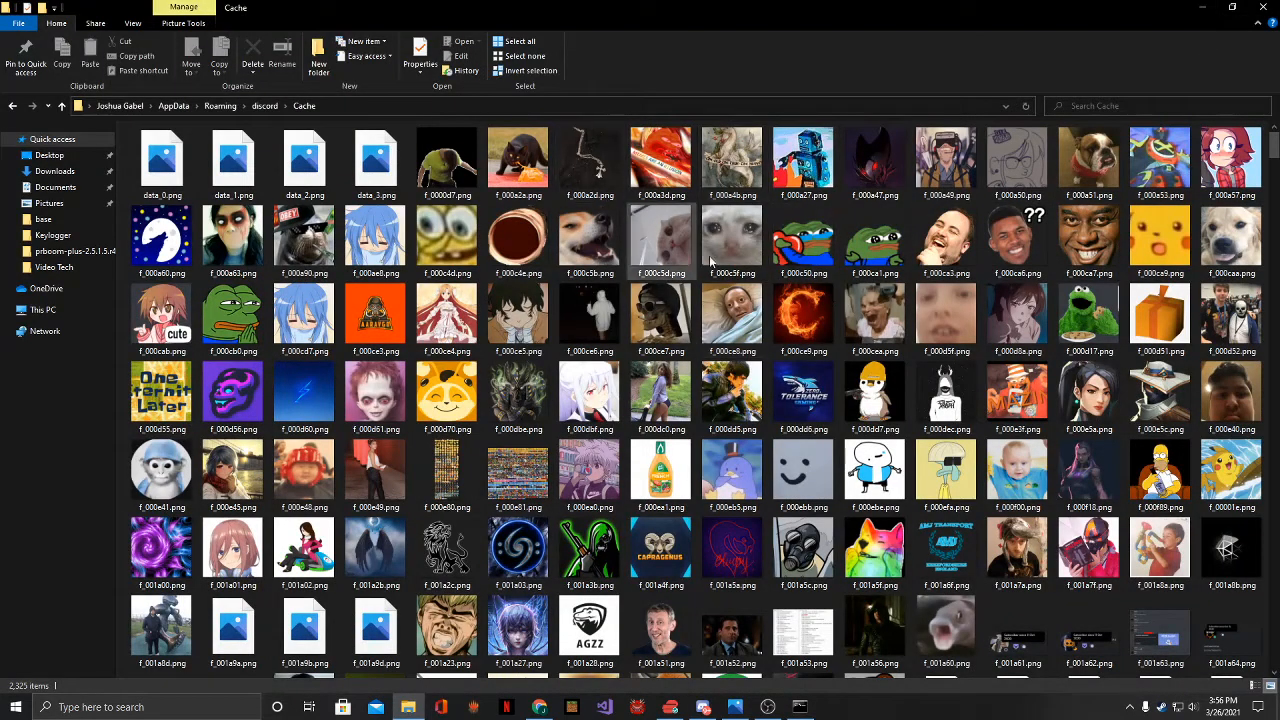
Scroll down through the Cache folder's .png image thumbnails
scroll(down, 3)
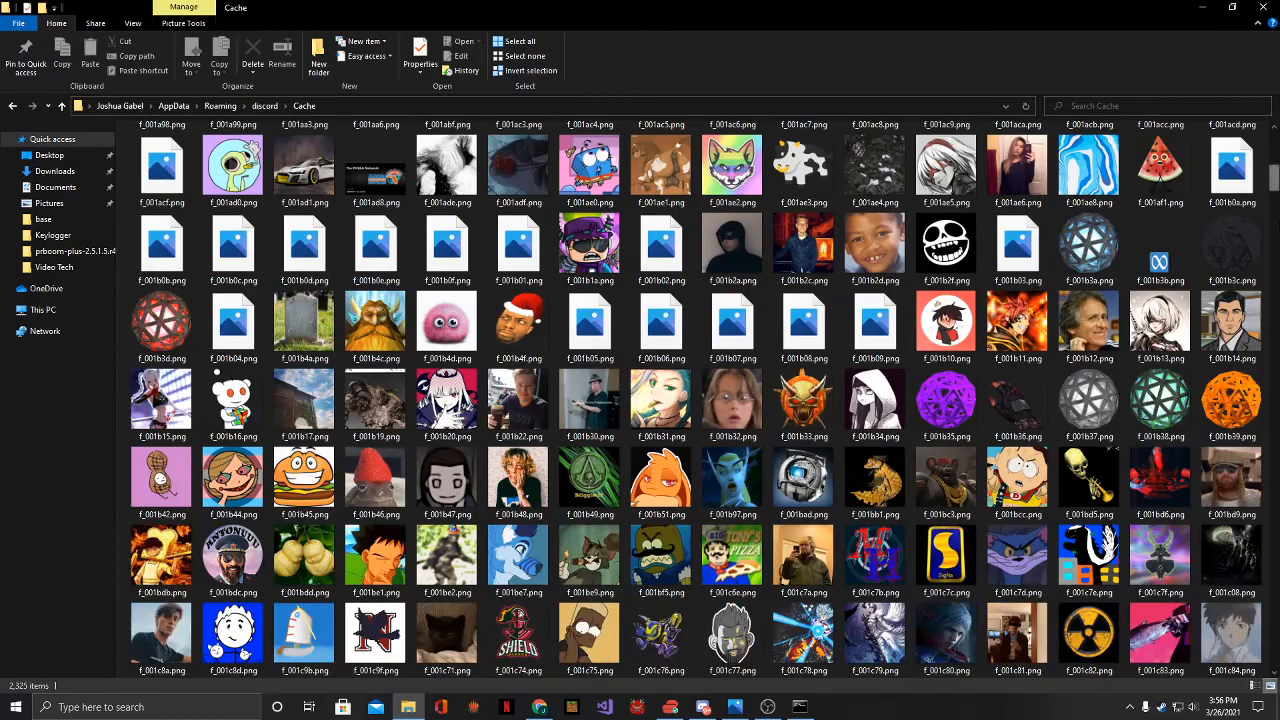
scroll(down, 3)
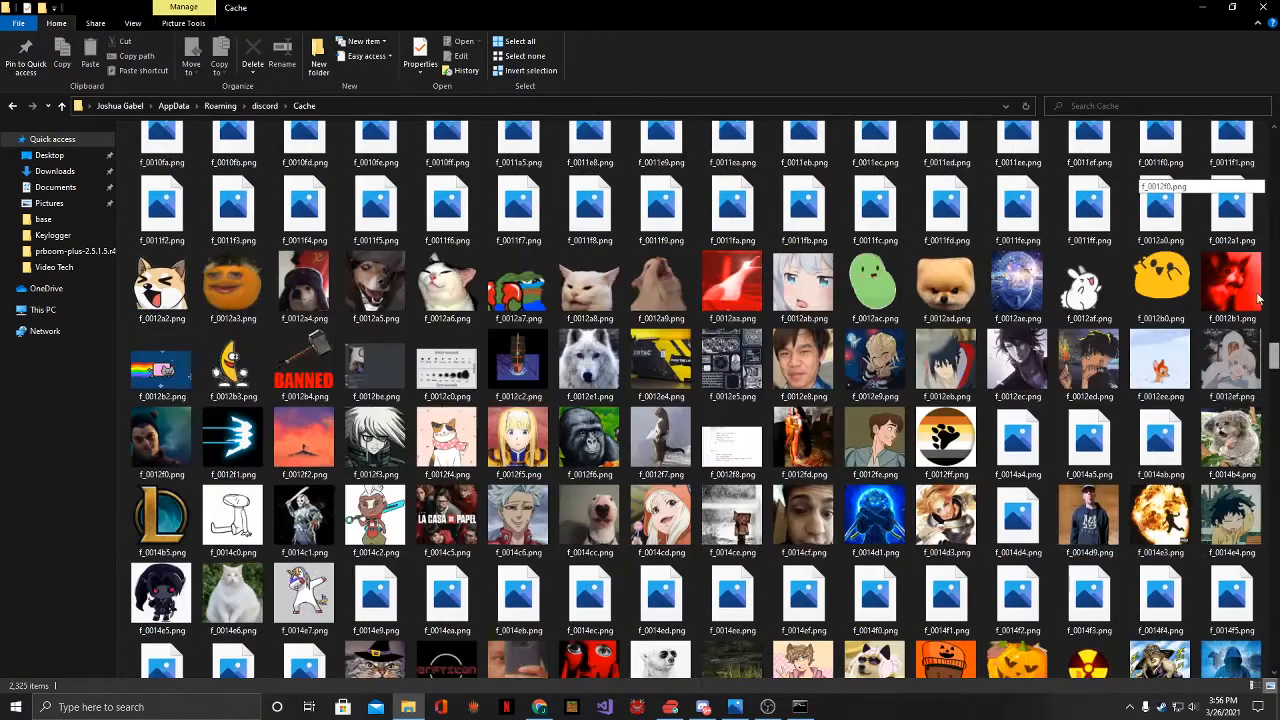
scroll(down, 3)
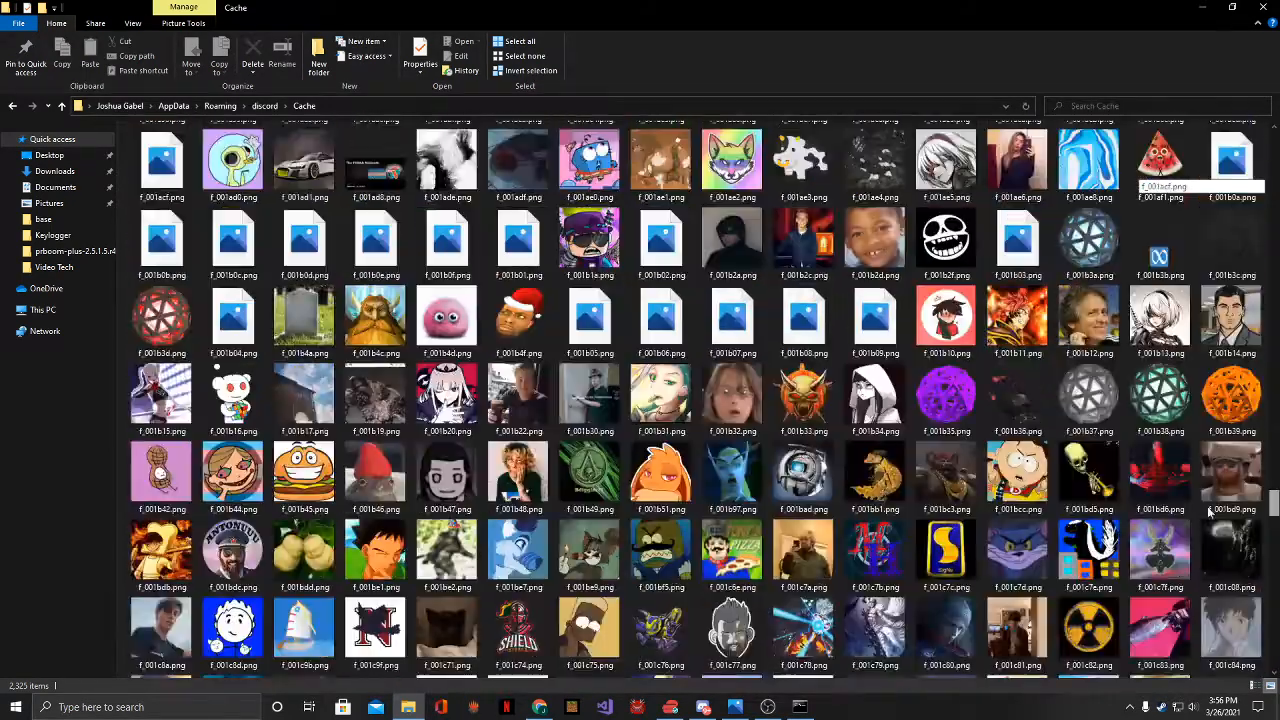
scroll(down, 3)
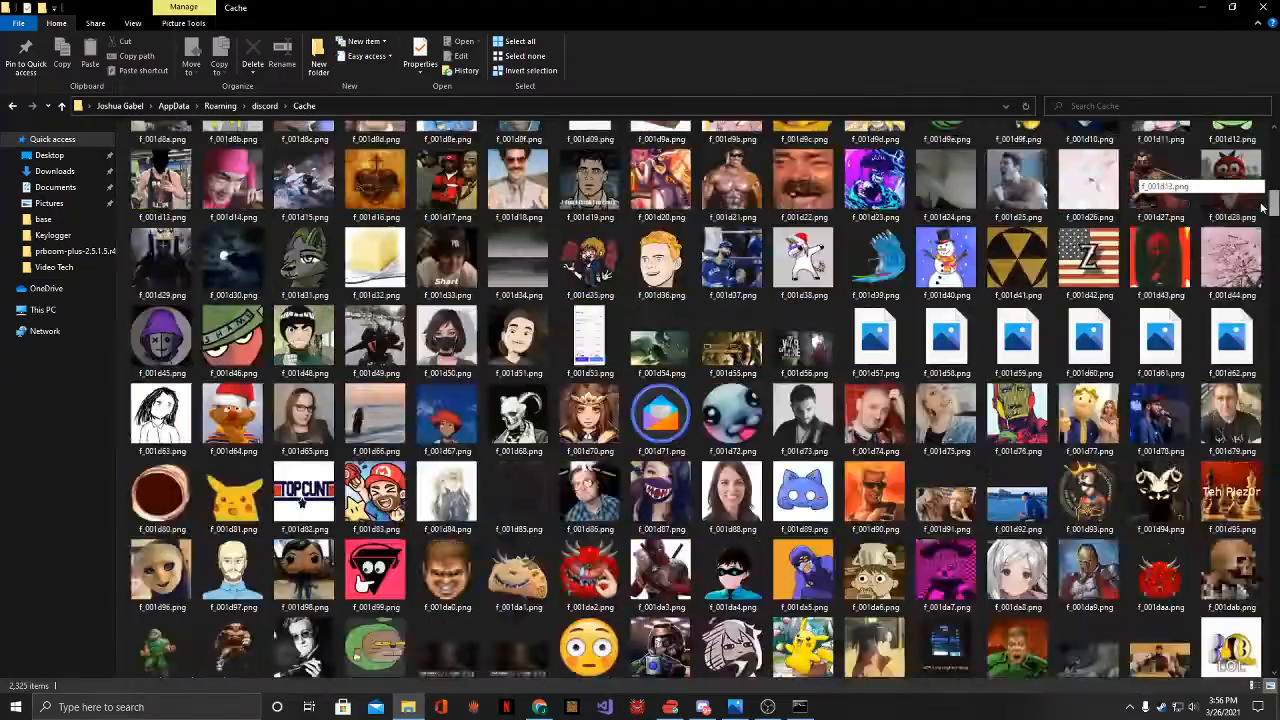
scroll(down, 3)
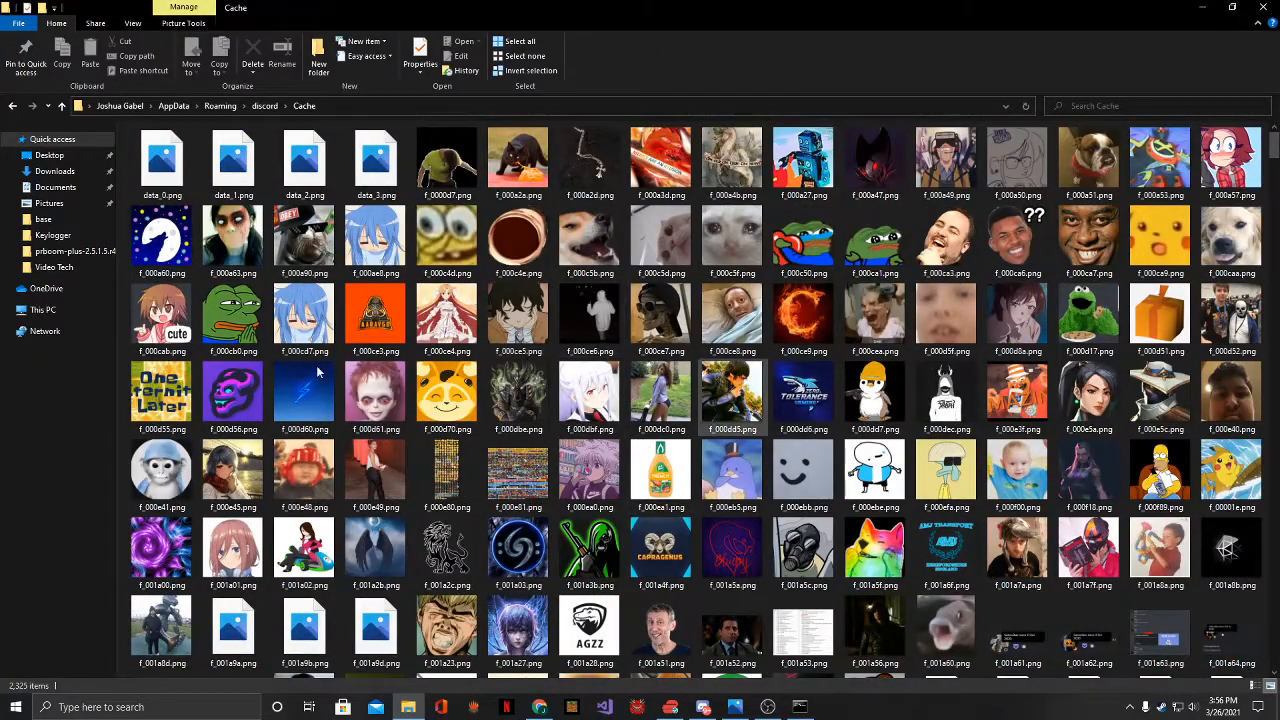
scroll(down, 3)
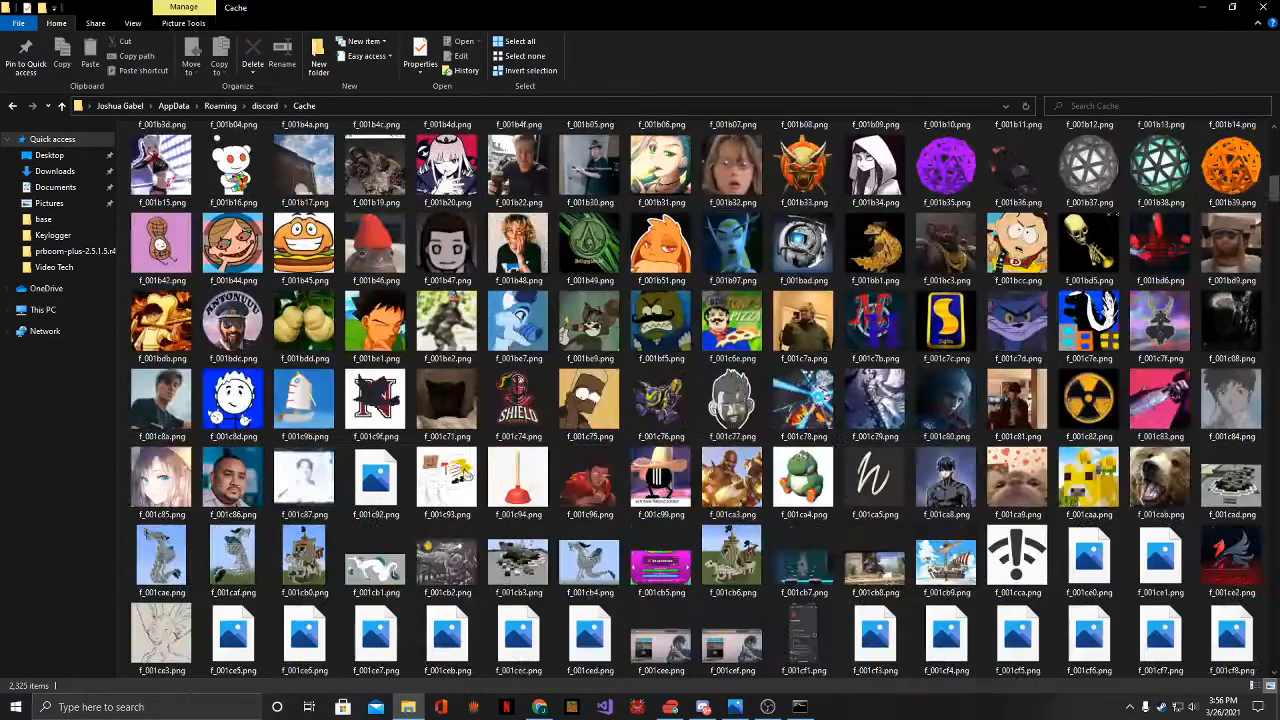
scroll(down, 3)
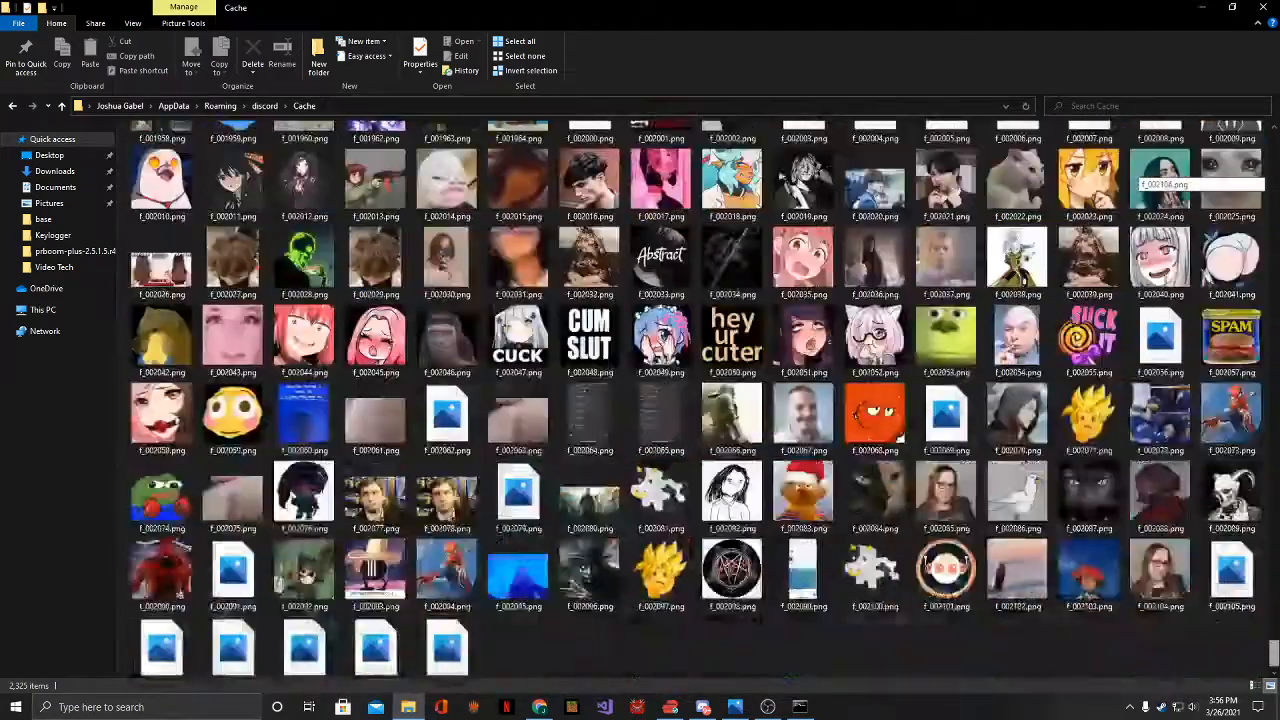